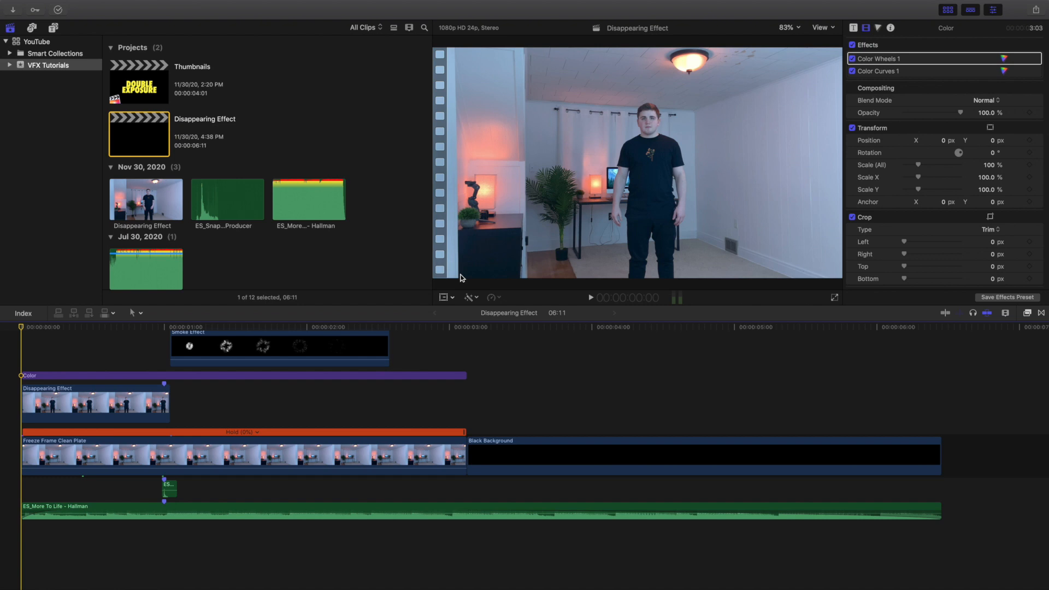
pyautogui.moveTo(202, 424)
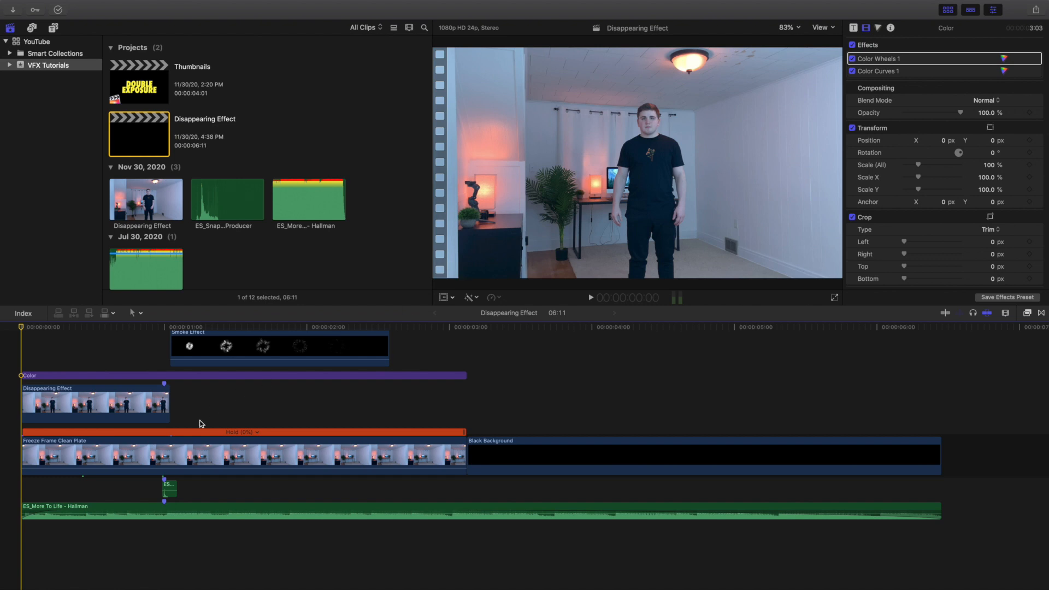
pyautogui.moveTo(19, 361)
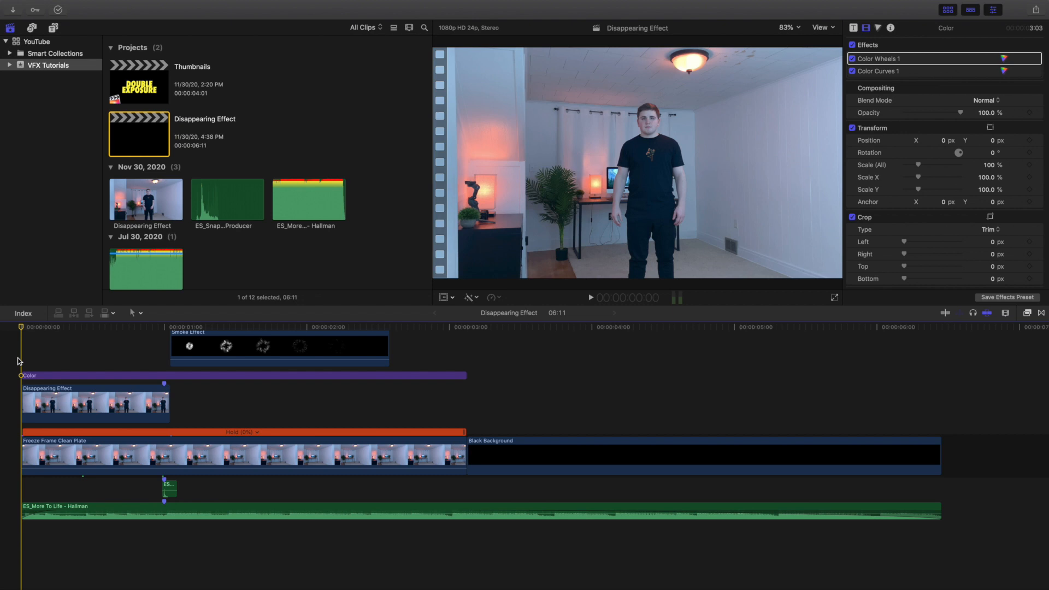
# - Select the Smoke Effect clip and switch its blend mode to Normal, then back to Lighten
pyautogui.click(589, 297)
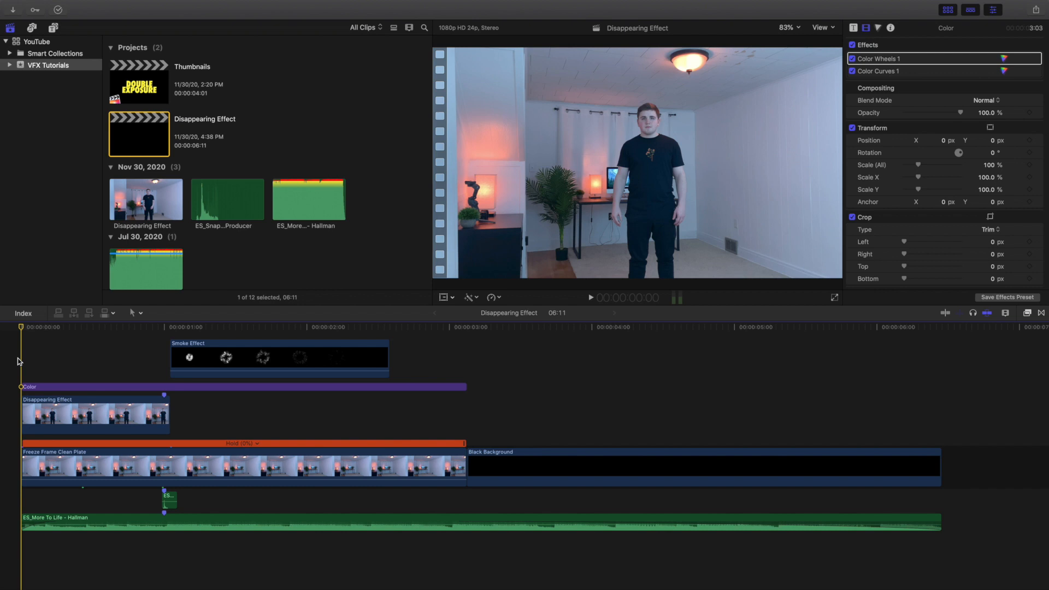
pyautogui.moveTo(26, 368)
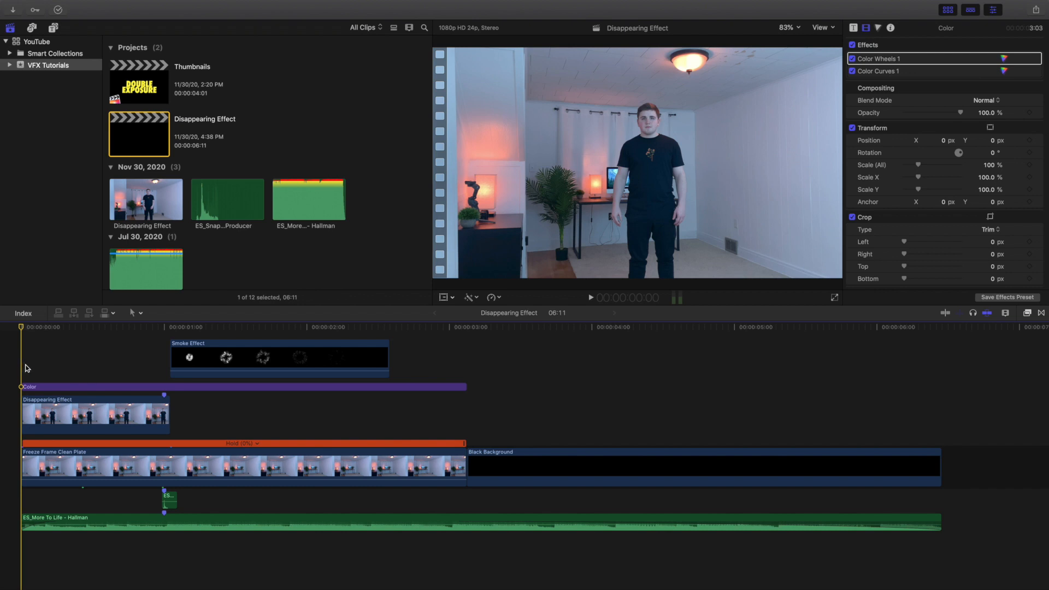
pyautogui.click(186, 331)
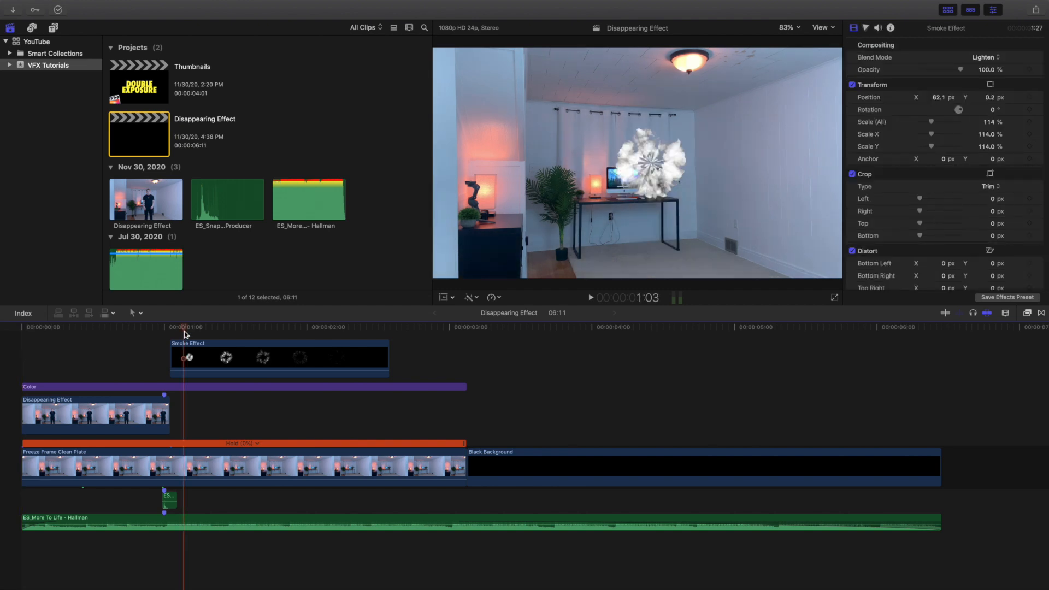
pyautogui.moveTo(182, 429)
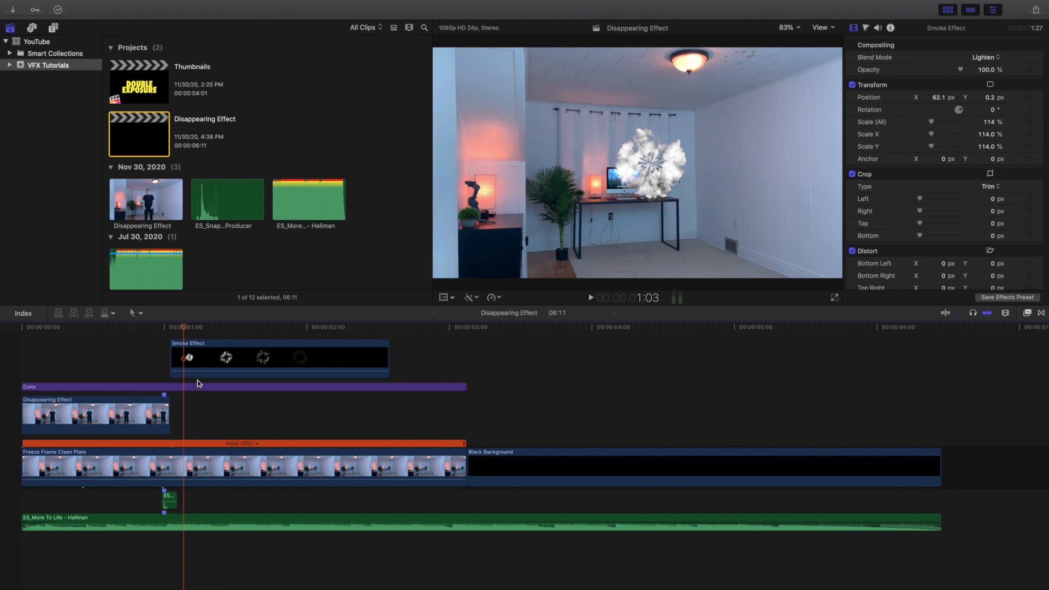
pyautogui.click(268, 358)
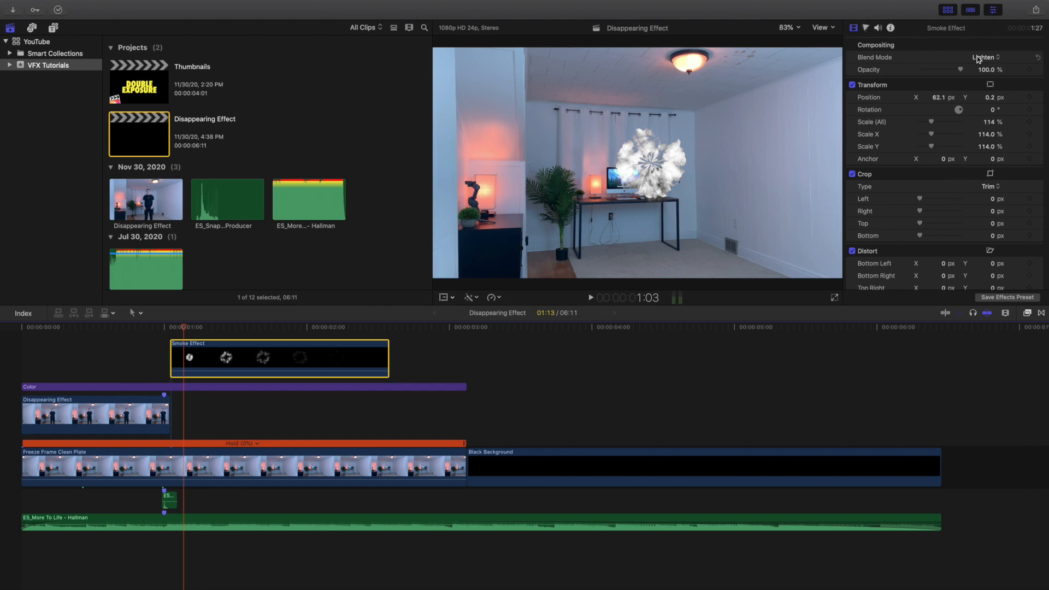
pyautogui.click(984, 57)
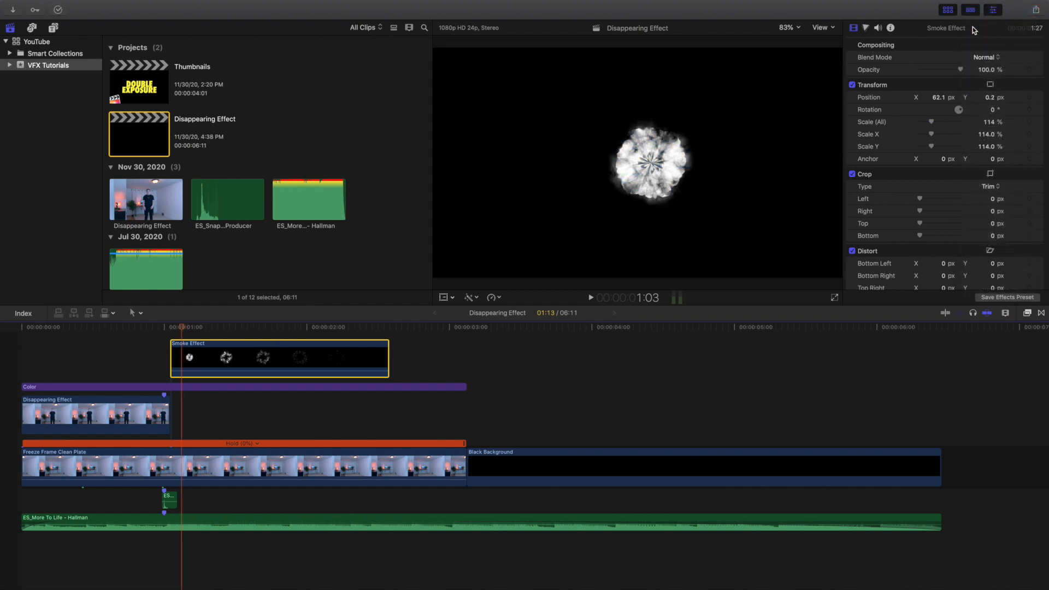
pyautogui.click(987, 57)
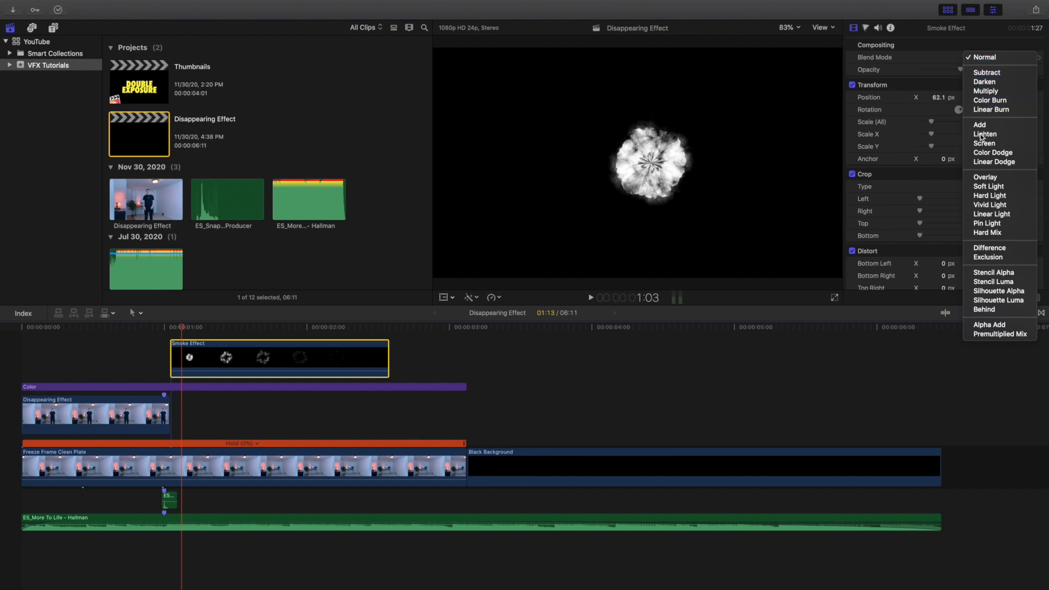
pyautogui.click(985, 134)
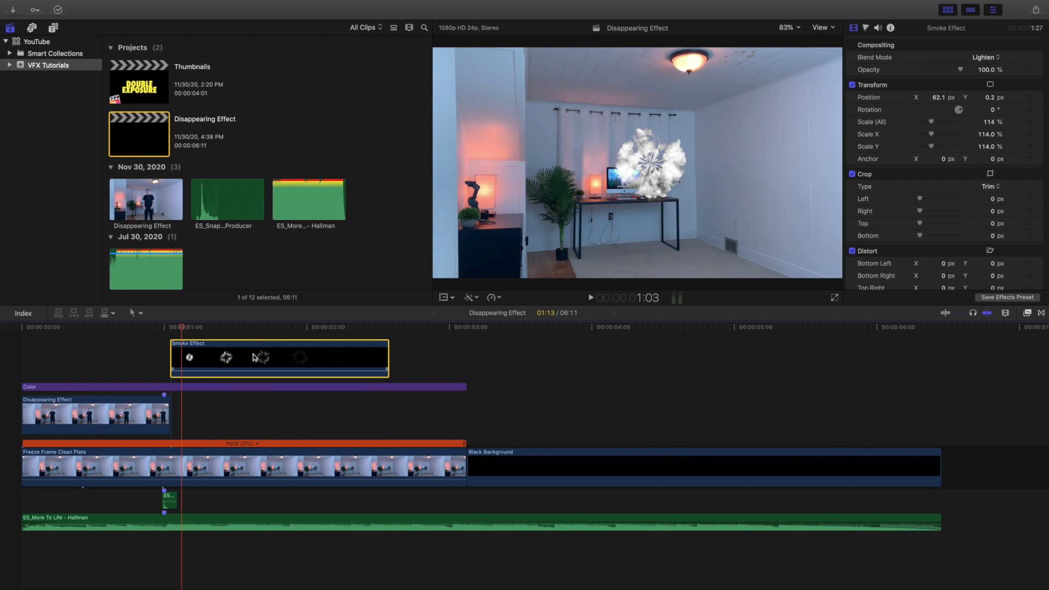
# - Select the Color adjustment layer, browse Titles > Adjustment Layer, and show Color Wheels 1
pyautogui.click(155, 387)
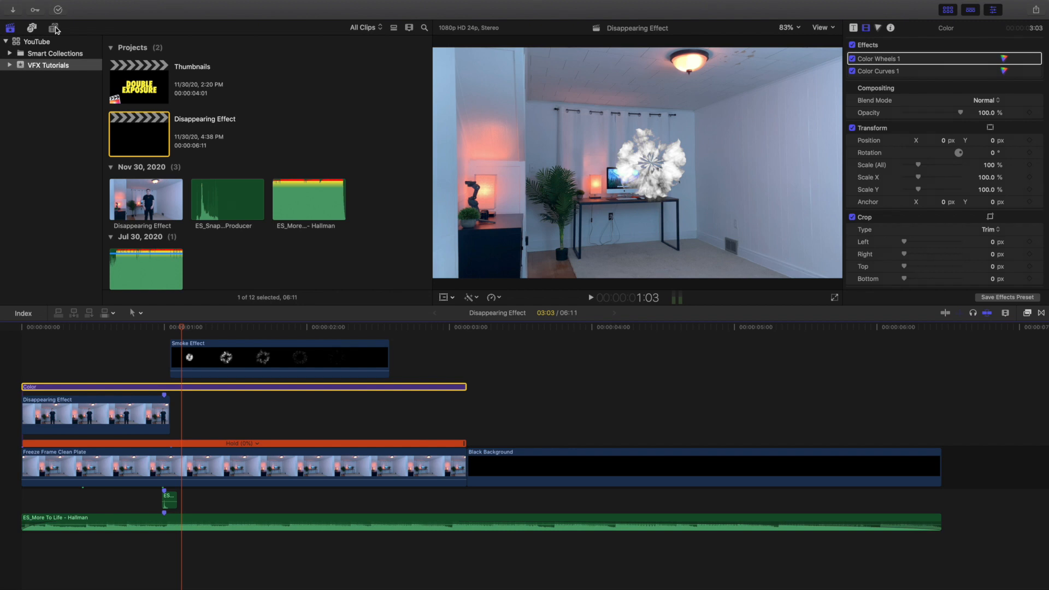
pyautogui.click(53, 28)
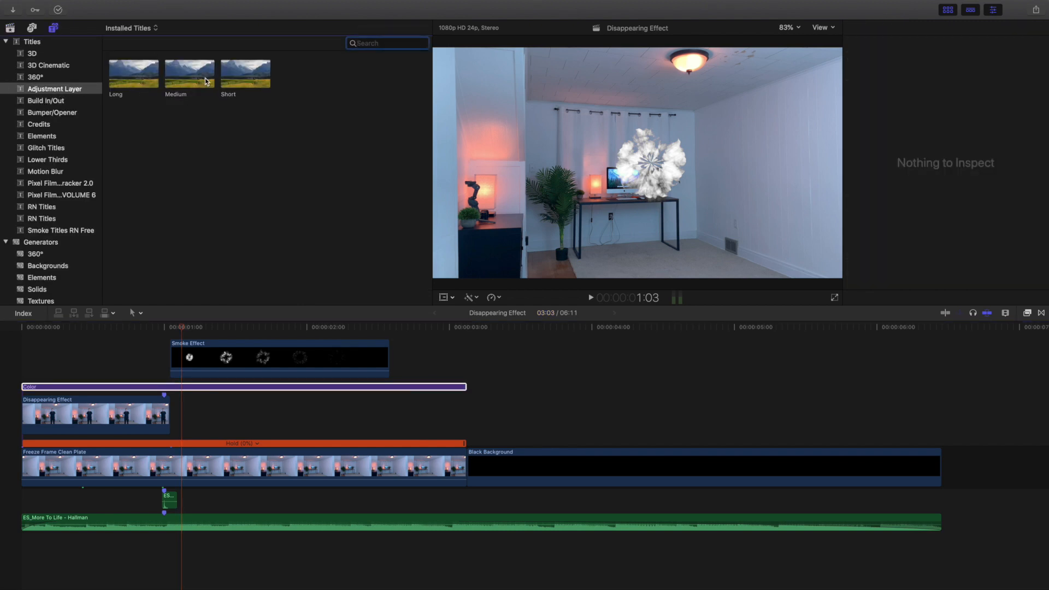
pyautogui.click(10, 27)
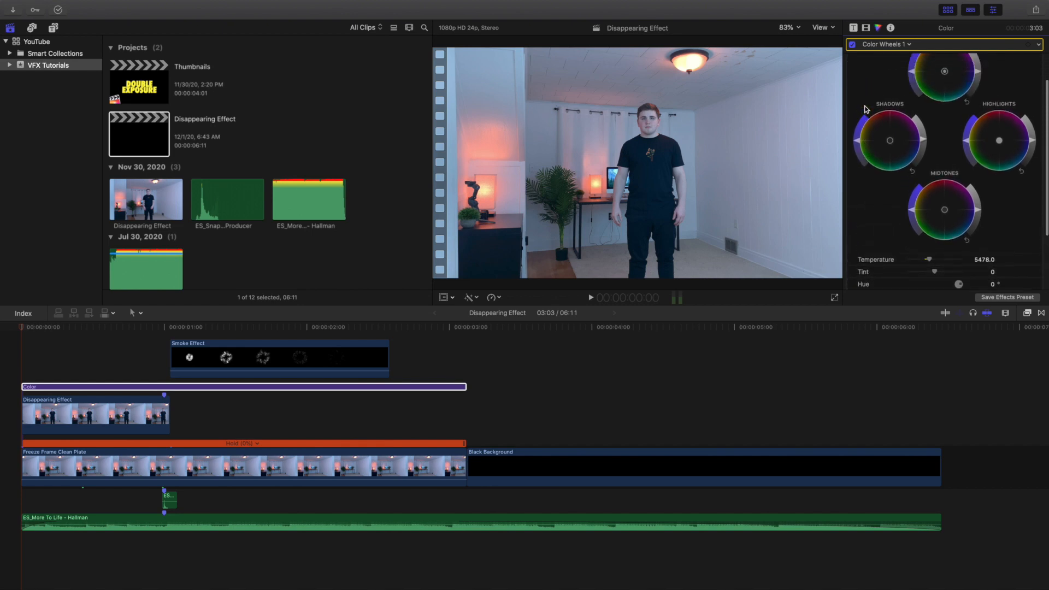
# - Switch the Color layer's corrections pop-up from Color Wheels to Color Curves 1
pyautogui.click(890, 45)
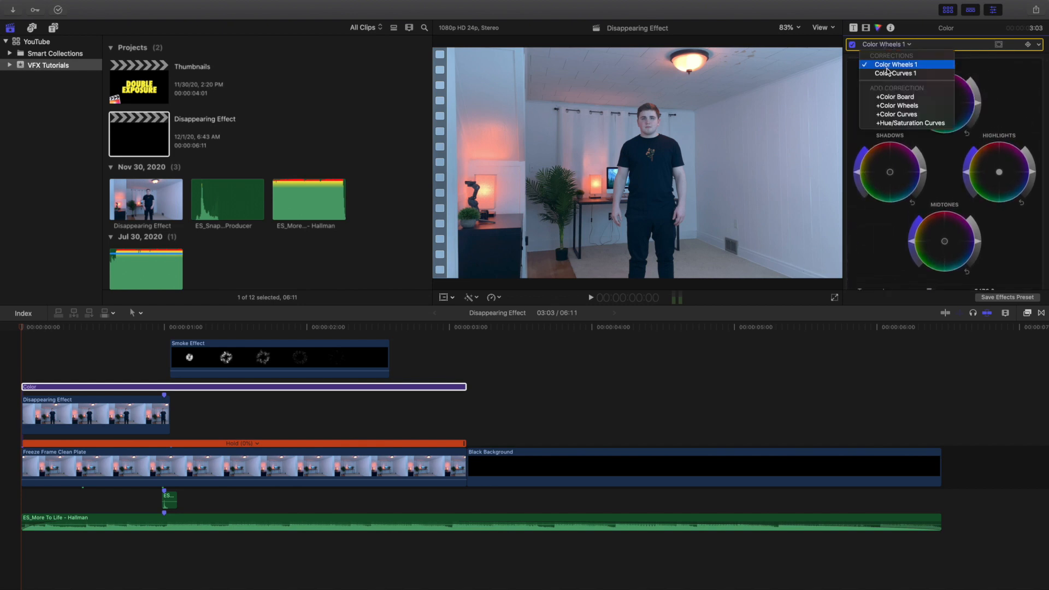
pyautogui.click(896, 73)
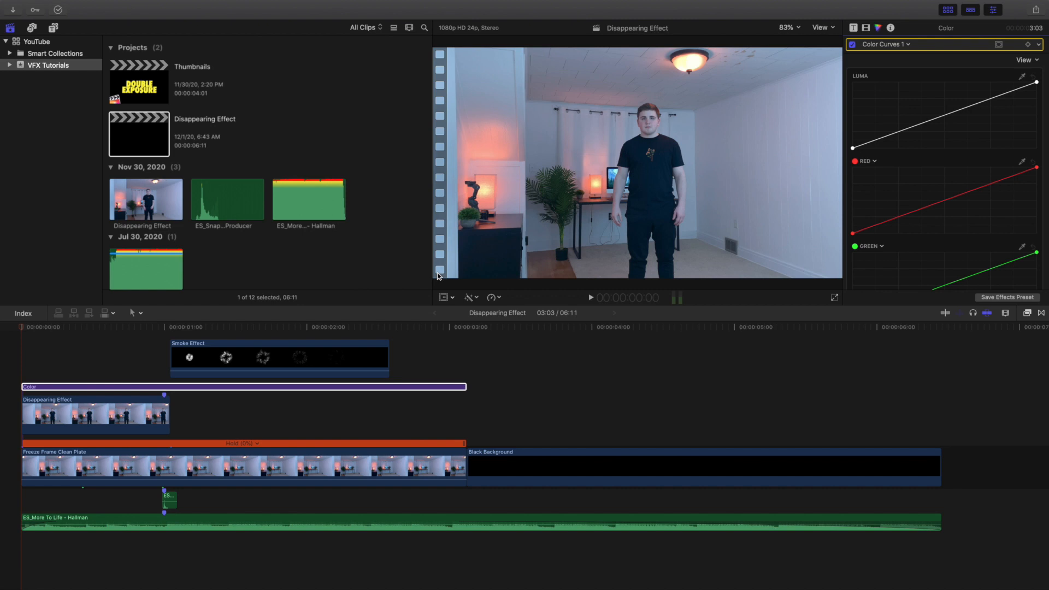
pyautogui.moveTo(51, 389)
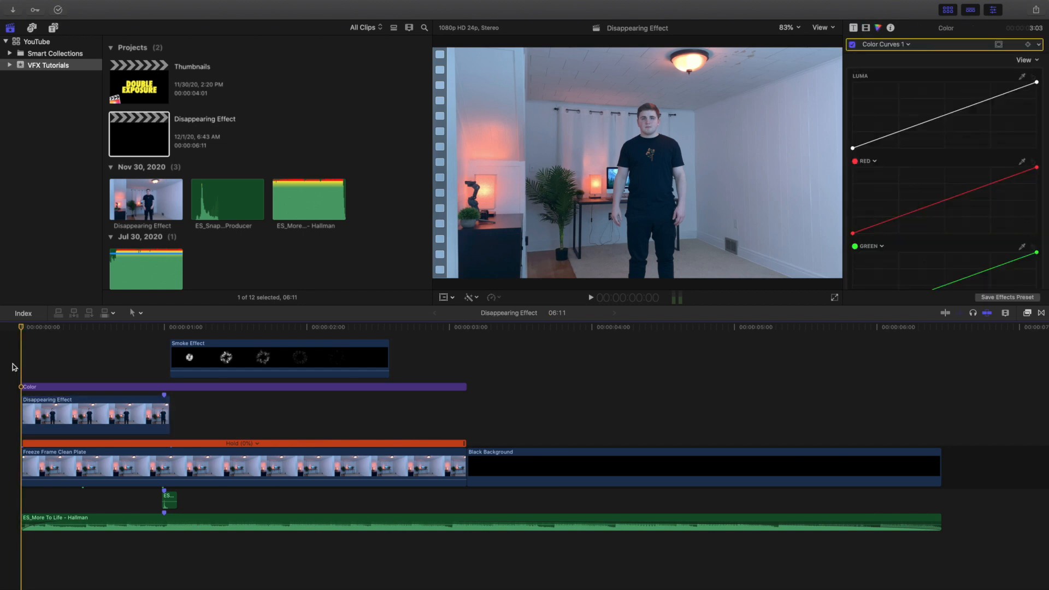
# - Move the playhead to 1:00 and verify the Disappearing Effect clip shows No Corrections
pyautogui.click(590, 297)
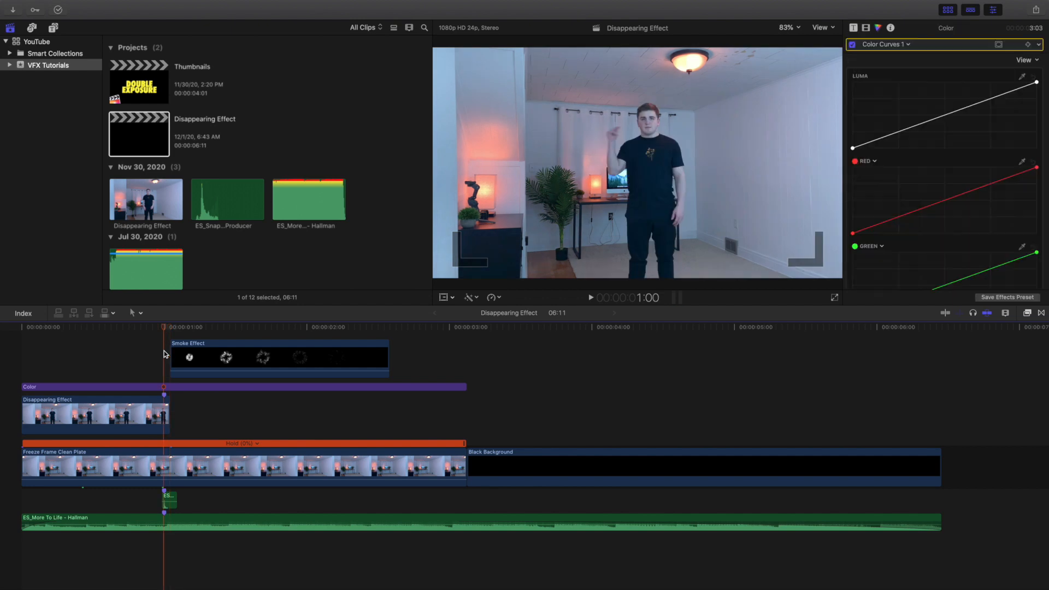
pyautogui.click(94, 414)
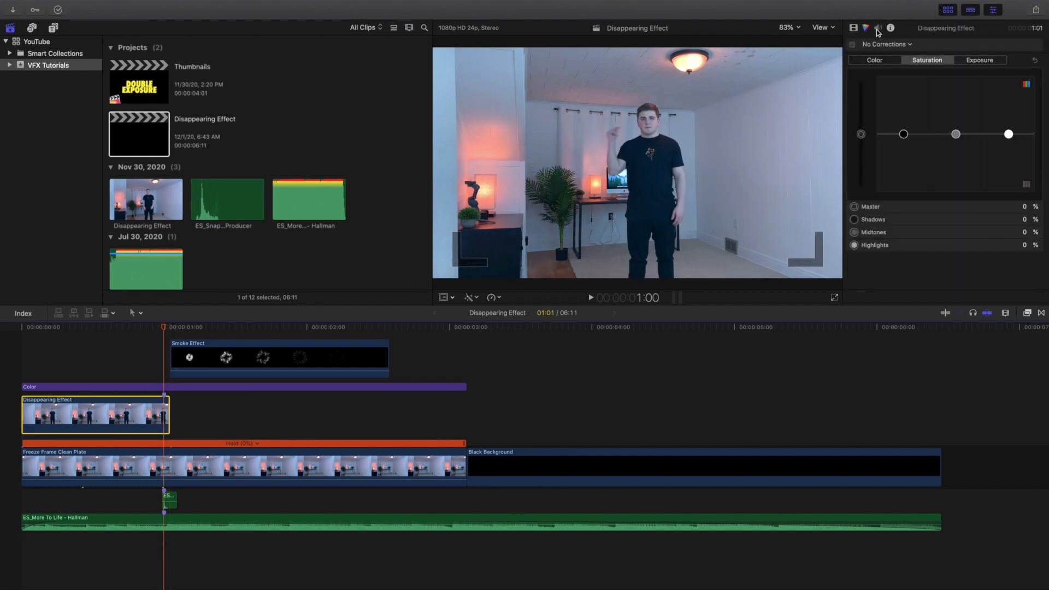
pyautogui.click(879, 28)
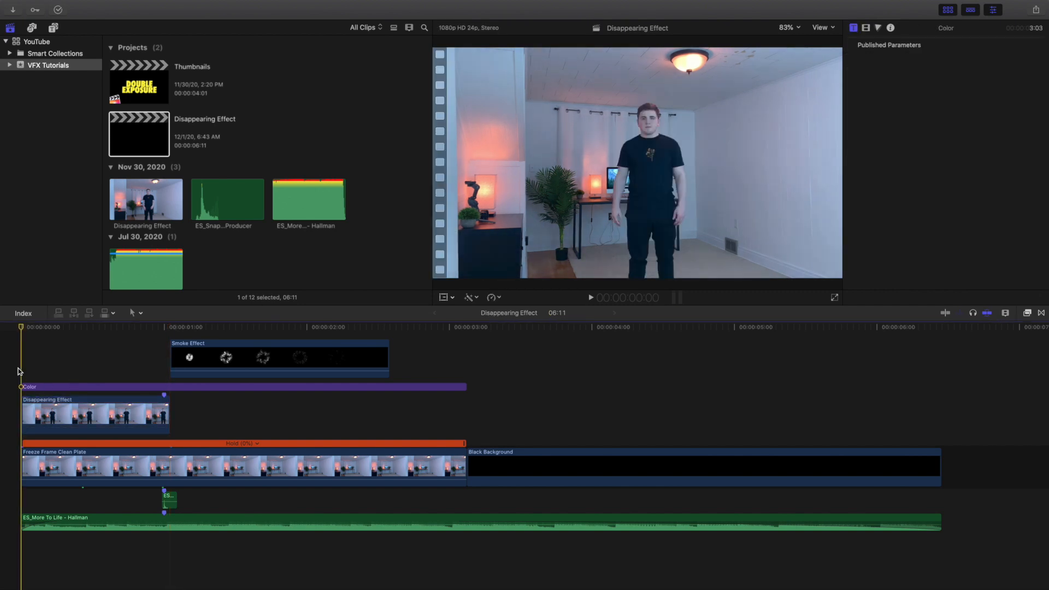
pyautogui.click(590, 298)
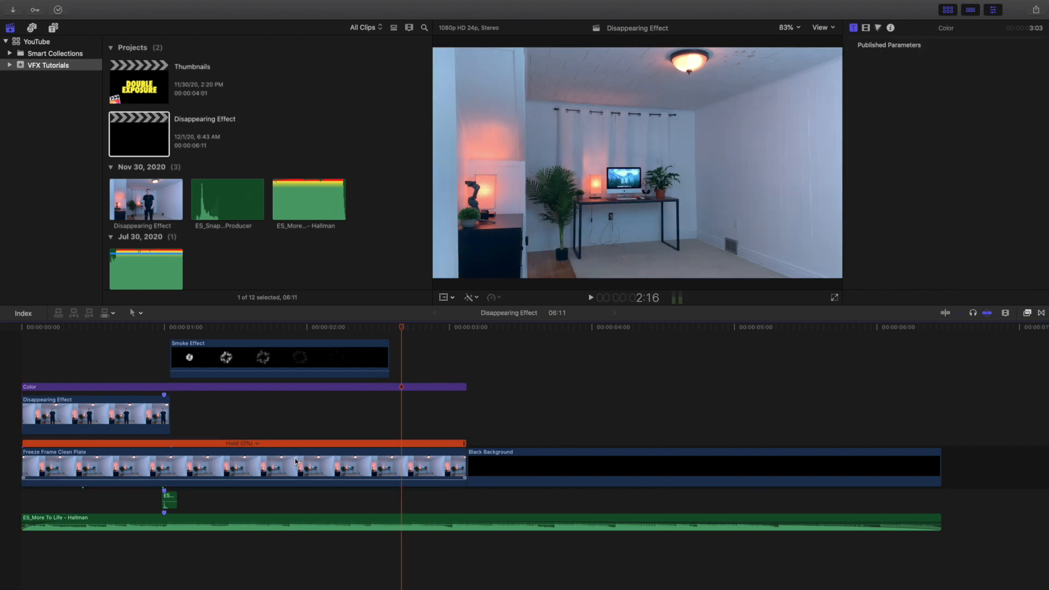
pyautogui.moveTo(21, 375)
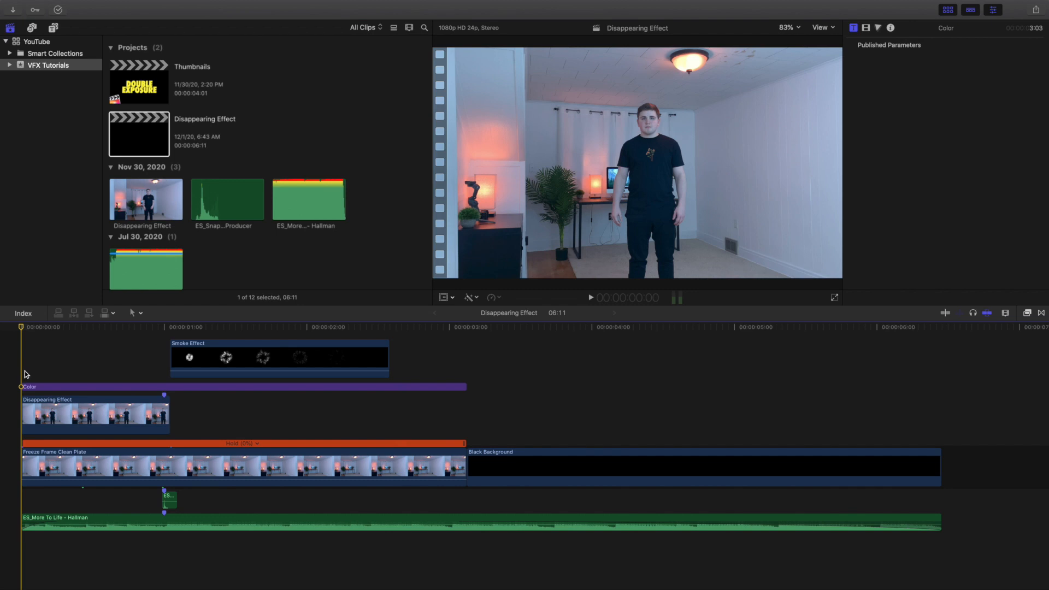
# - Replay the vanishing effect and open the Freeze Frame Clean Plate clip's Retime menu
pyautogui.click(403, 327)
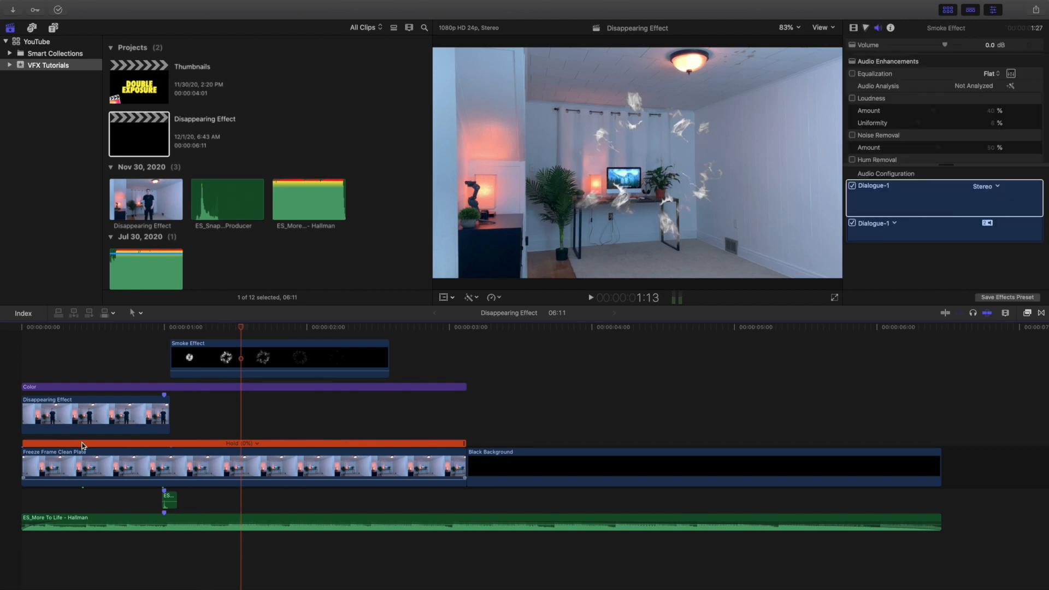
pyautogui.moveTo(143, 427)
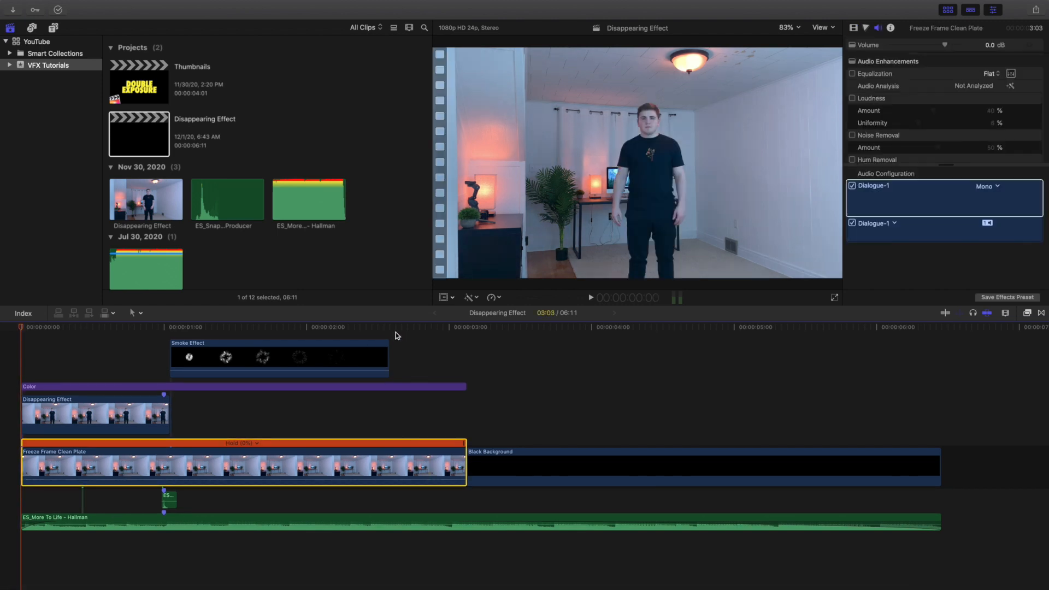
pyautogui.click(491, 297)
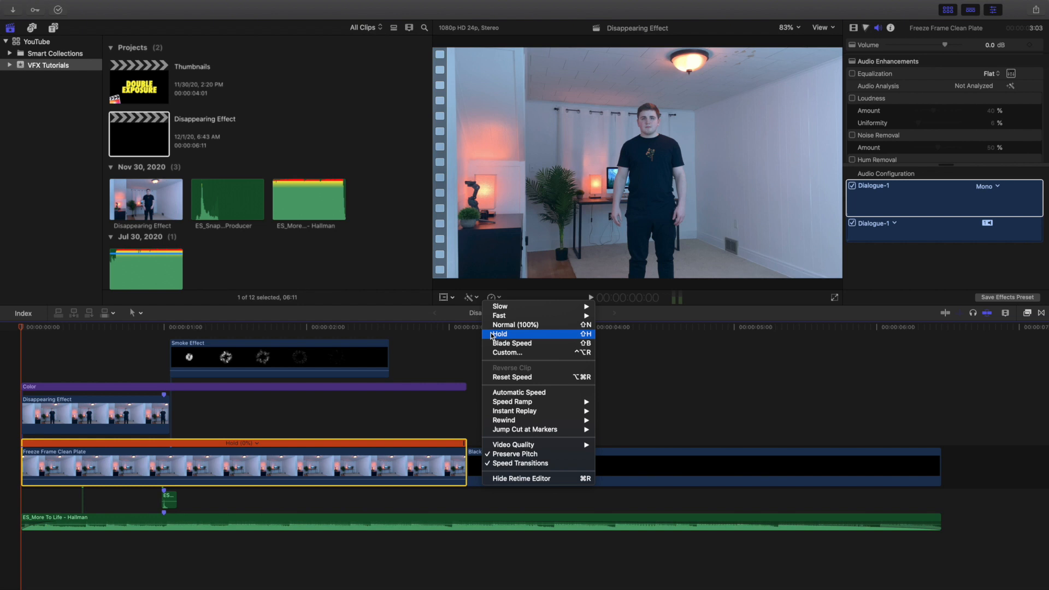
# - Check the clean plate's 0% Hold option and dismiss the Retime menu
pyautogui.click(472, 341)
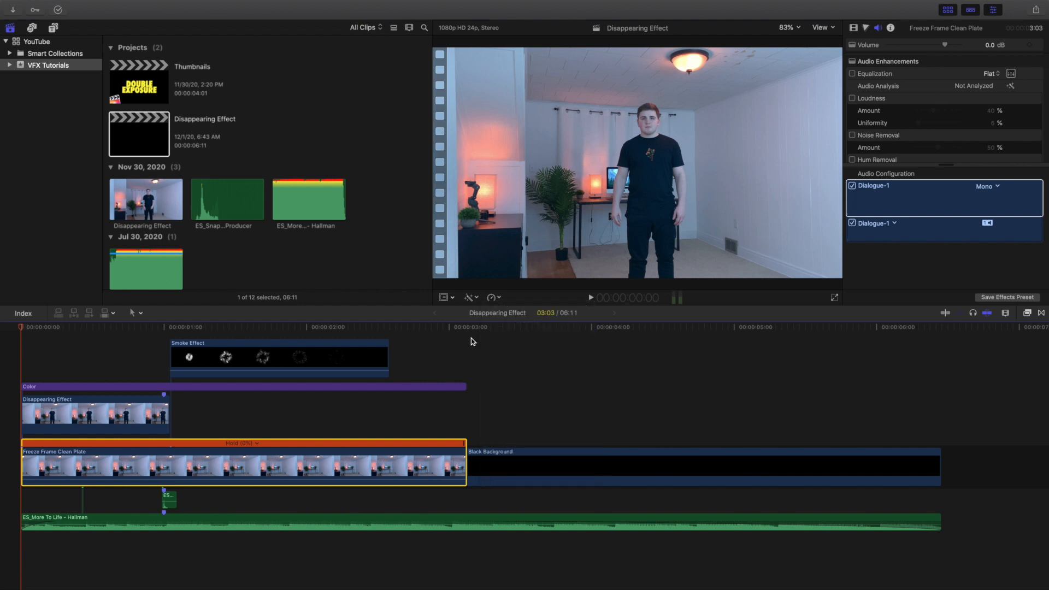
pyautogui.moveTo(498, 300)
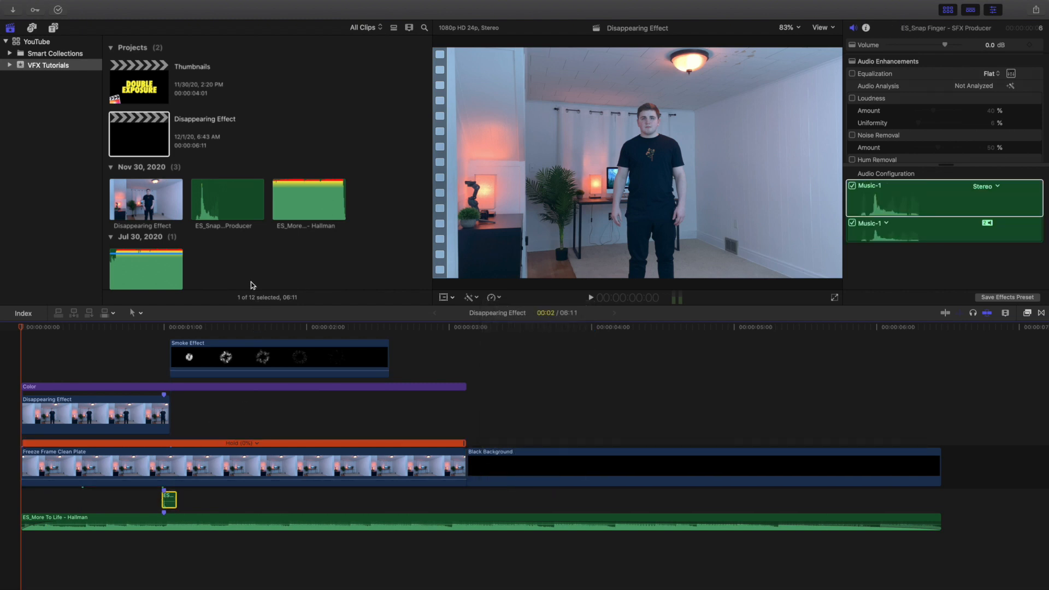
pyautogui.moveTo(247, 230)
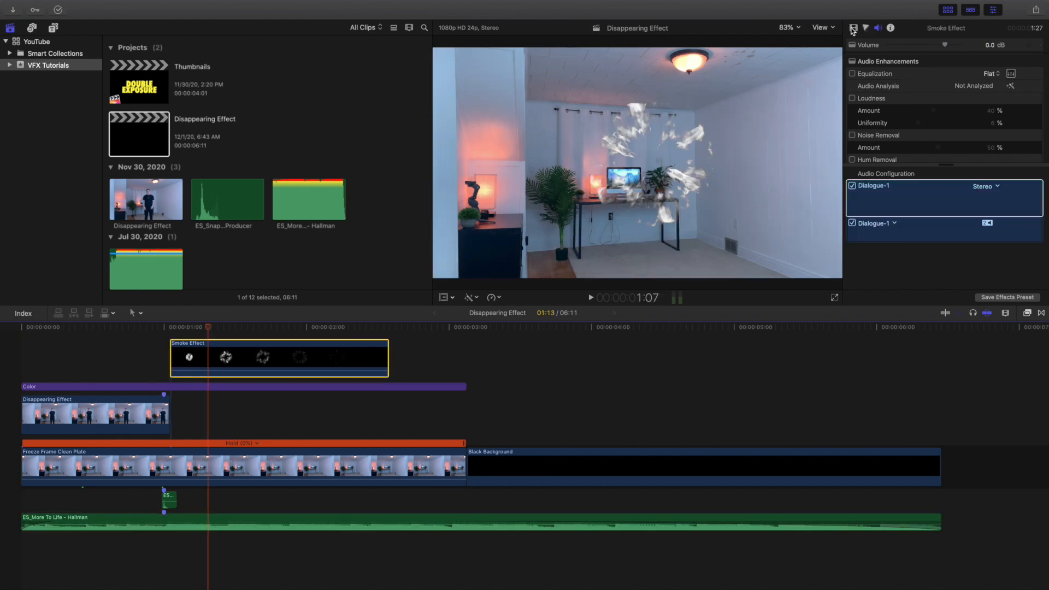
# - Select the Color layer, then the ES_More To Life - Hallman music clip at -6.3 dB
pyautogui.click(853, 27)
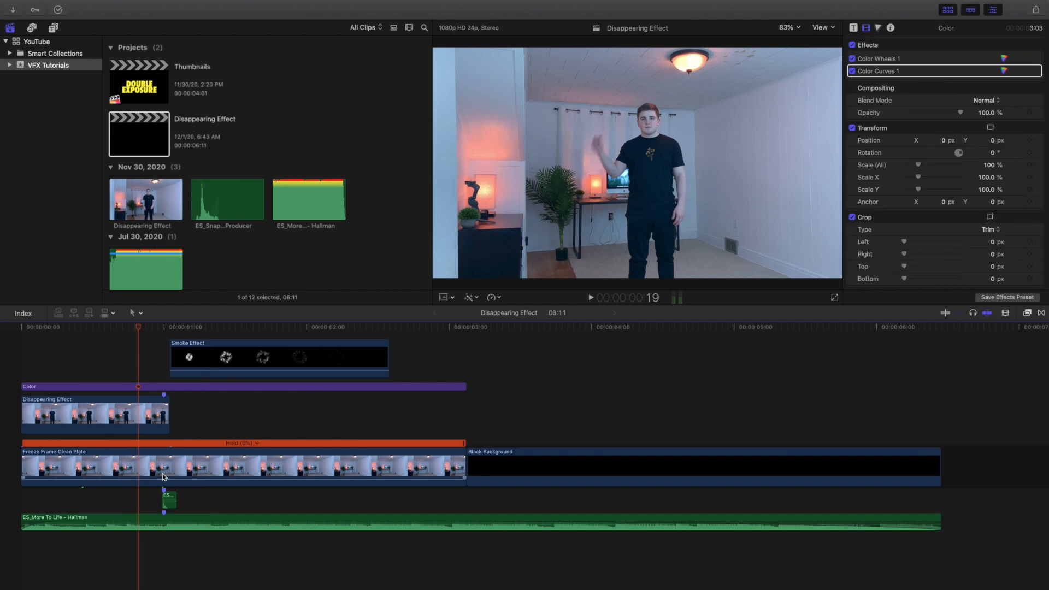
pyautogui.click(404, 327)
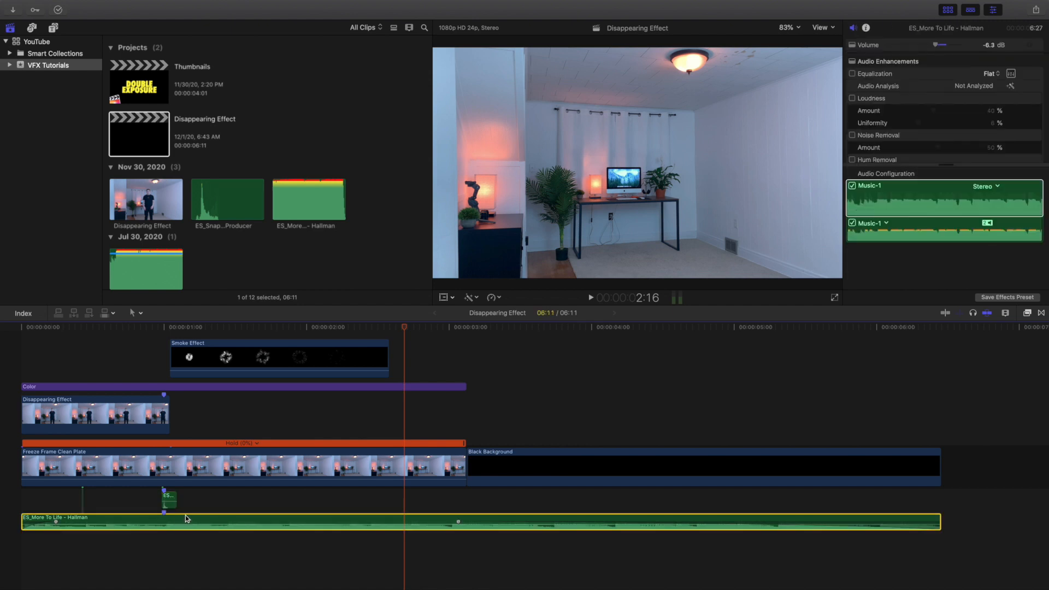
pyautogui.moveTo(512, 456)
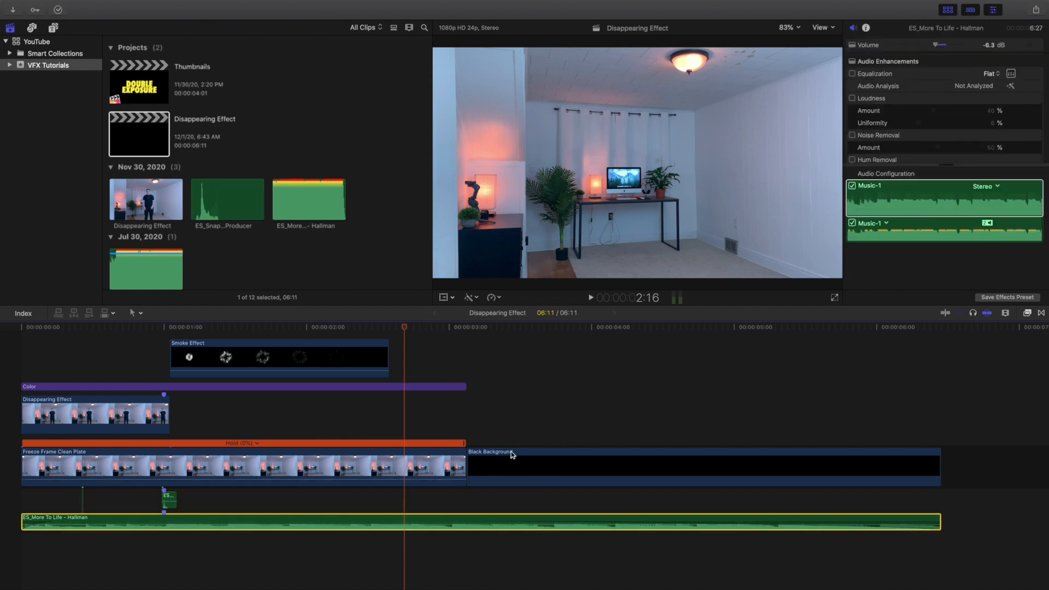